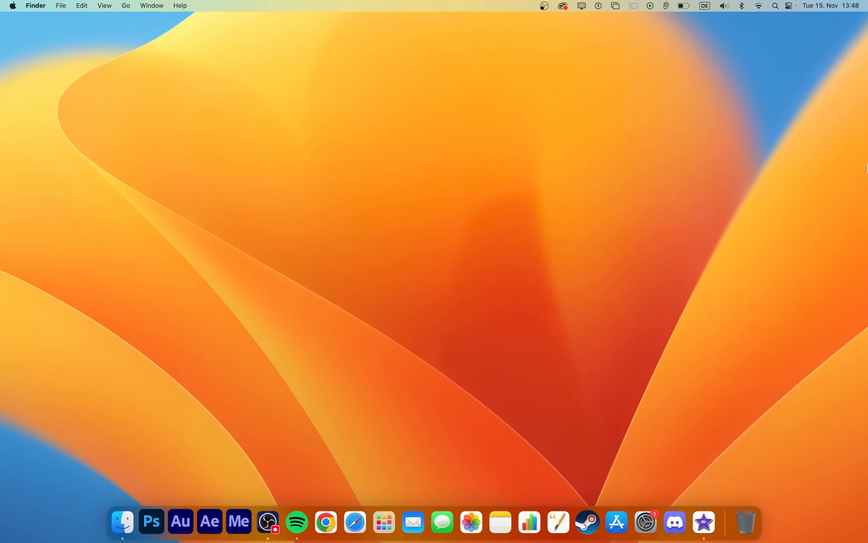
{"action": "mouse_move", "coordinate": [804, 236]}
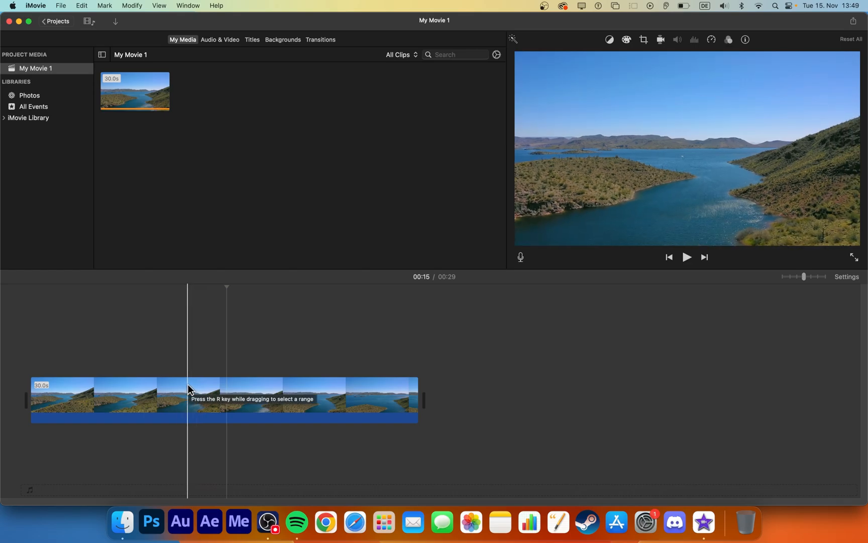
- Bring up the File share export settings for My Movie 1 (1080p, High, Faster)
{"action": "left_click", "coordinate": [186, 399]}
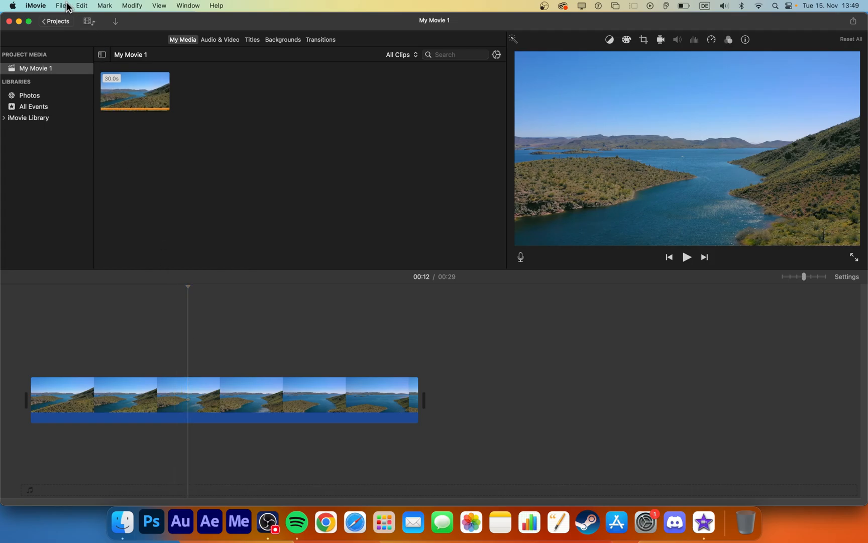
{"action": "left_click", "coordinate": [61, 5]}
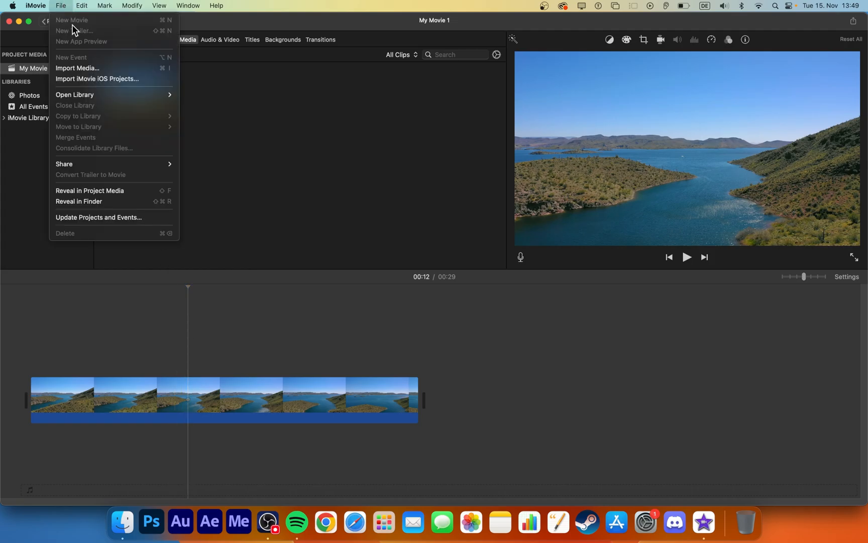
{"action": "mouse_move", "coordinate": [64, 164]}
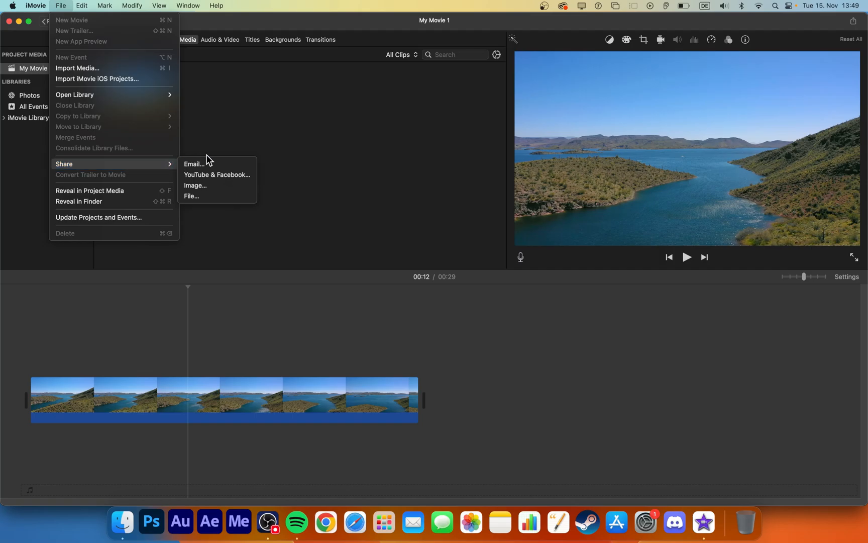
{"action": "left_click", "coordinate": [191, 196]}
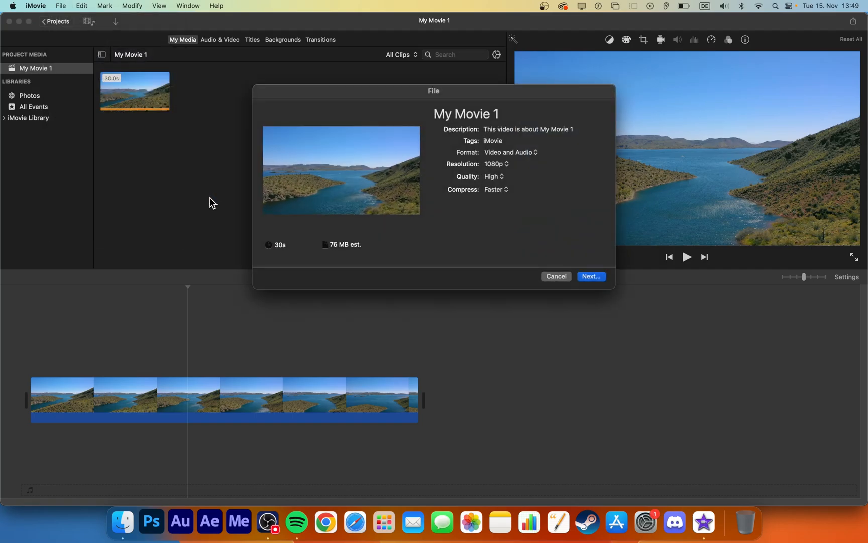
- Retitle the export from 'My Movie 1' to 'Tutorial'
{"action": "left_click", "coordinate": [465, 113]}
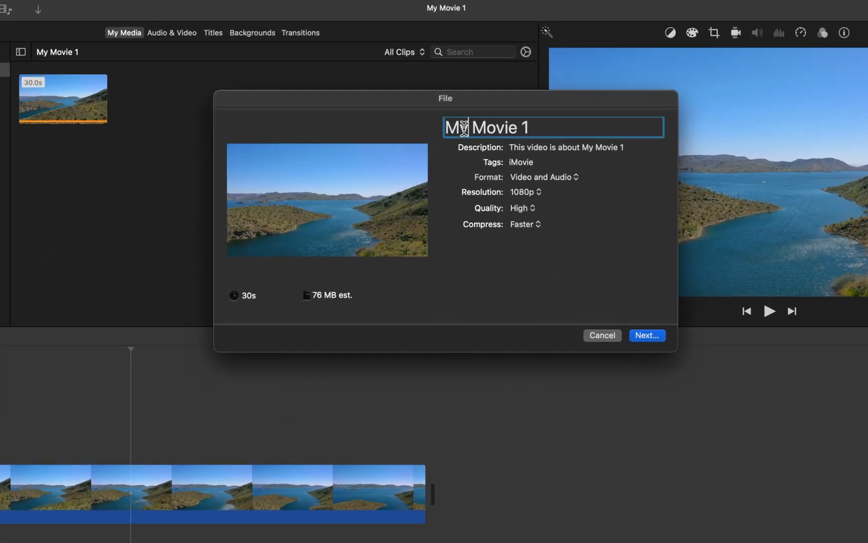
{"action": "type", "text": "Tut"}
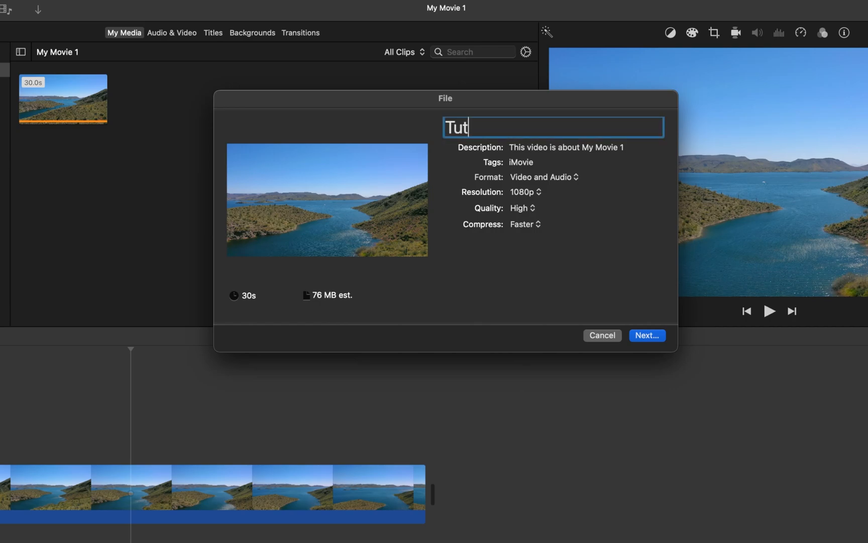
{"action": "type", "text": "orial"}
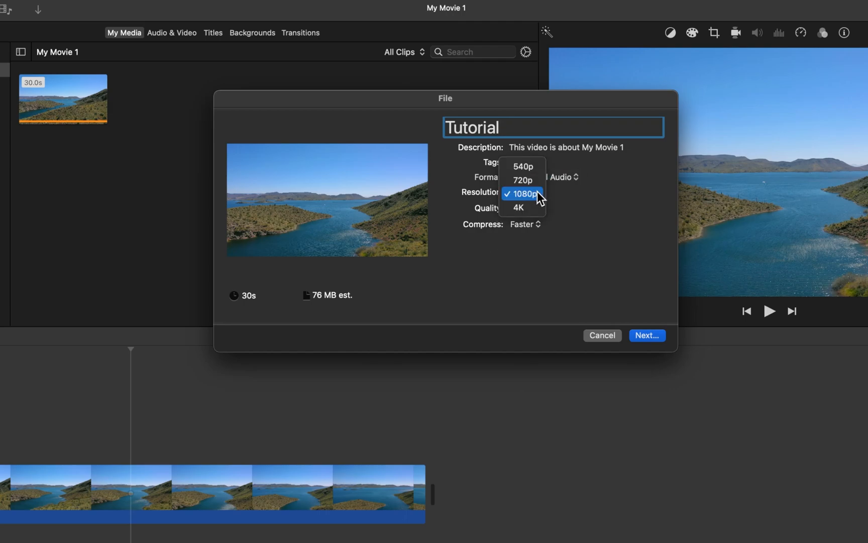
{"action": "mouse_move", "coordinate": [519, 207]}
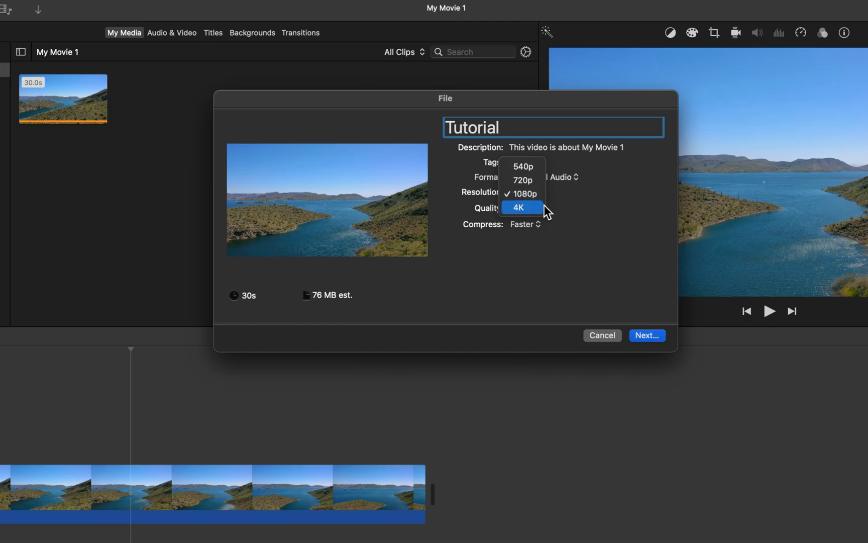
- Set the resolution to 4K (188.4 MB estimate), after briefly trying 1080p
{"action": "left_click", "coordinate": [518, 207]}
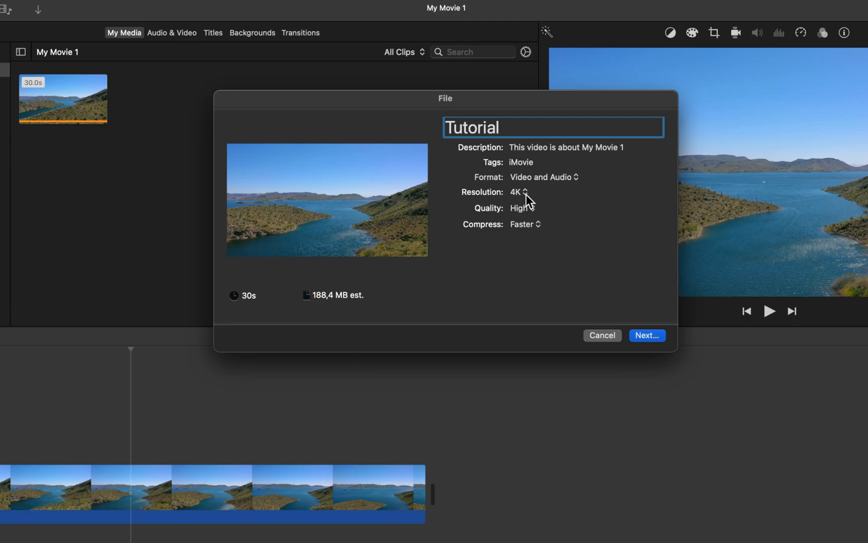
{"action": "left_click", "coordinate": [518, 192]}
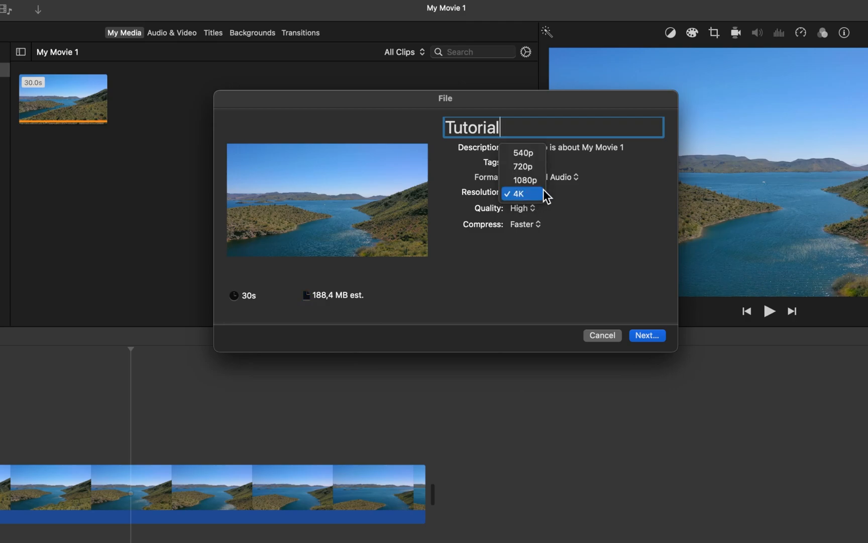
{"action": "mouse_move", "coordinate": [523, 180]}
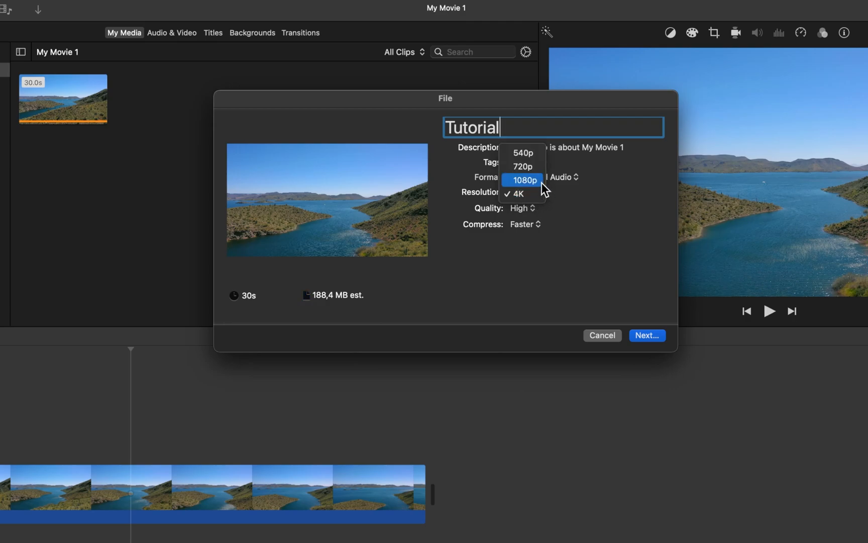
{"action": "left_click", "coordinate": [523, 180]}
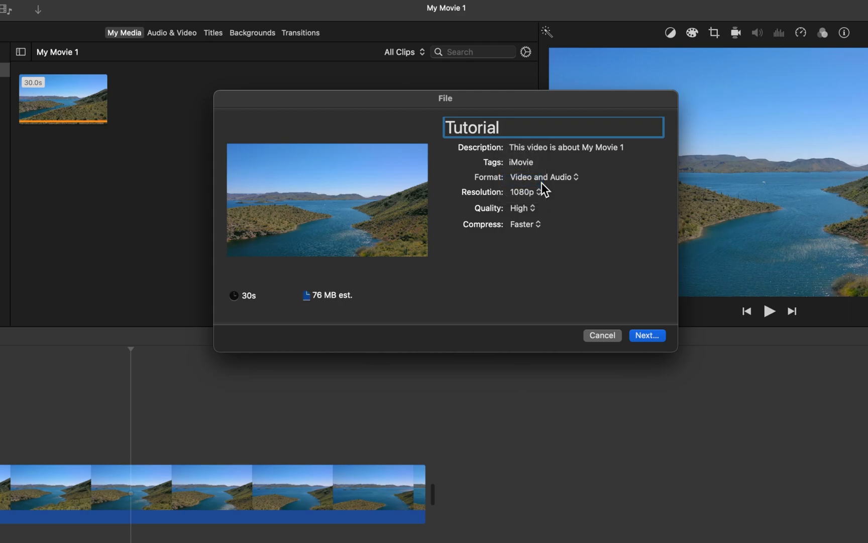
{"action": "left_click", "coordinate": [526, 192]}
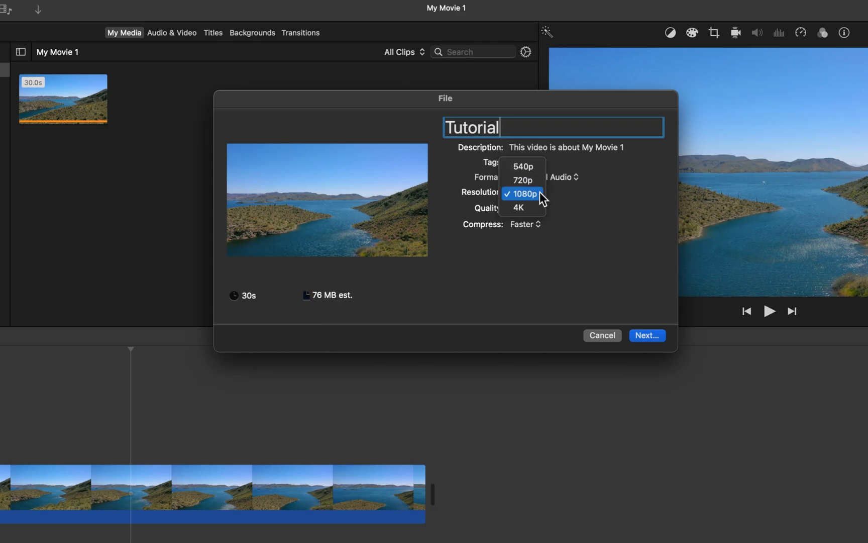
{"action": "left_click", "coordinate": [518, 207]}
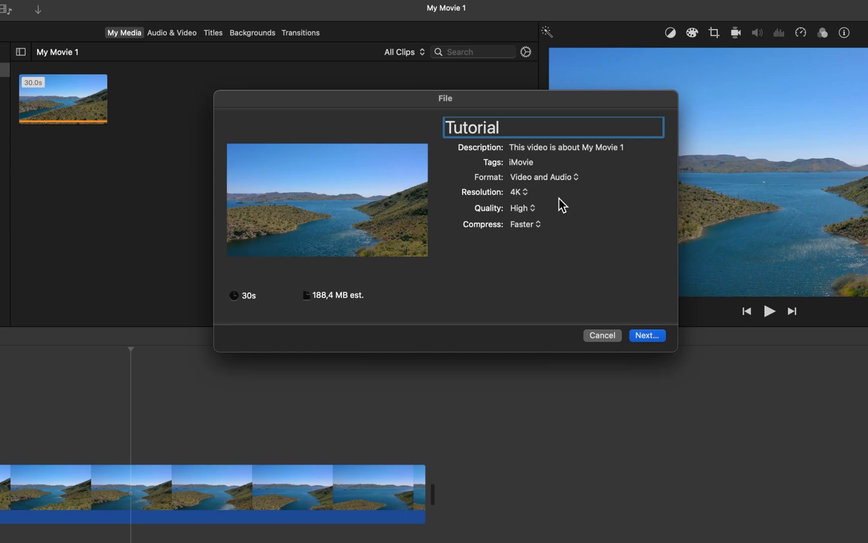
{"action": "mouse_move", "coordinate": [372, 304]}
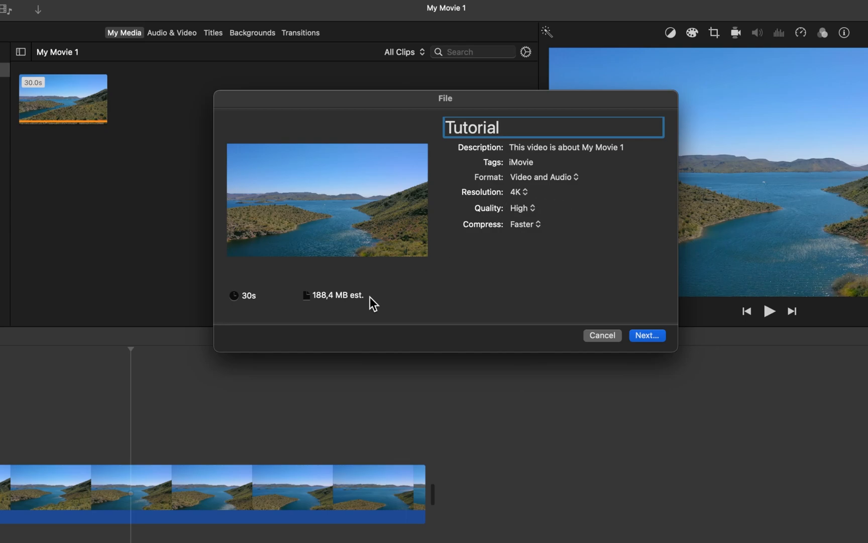
{"action": "mouse_move", "coordinate": [327, 309]}
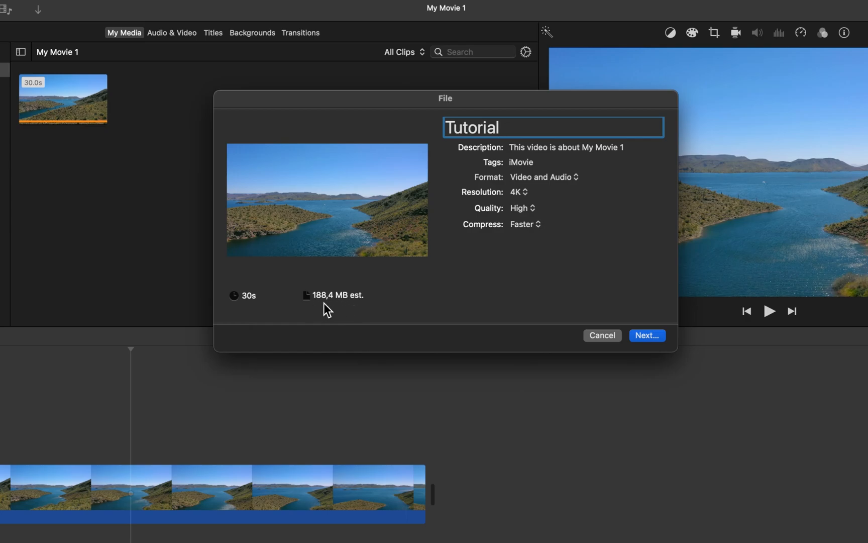
{"action": "left_click", "coordinate": [518, 192]}
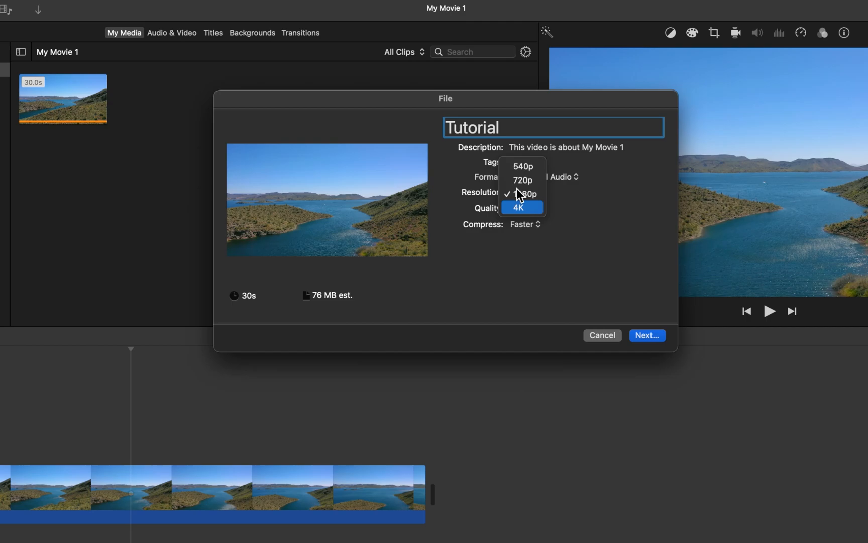
{"action": "left_click", "coordinate": [517, 207]}
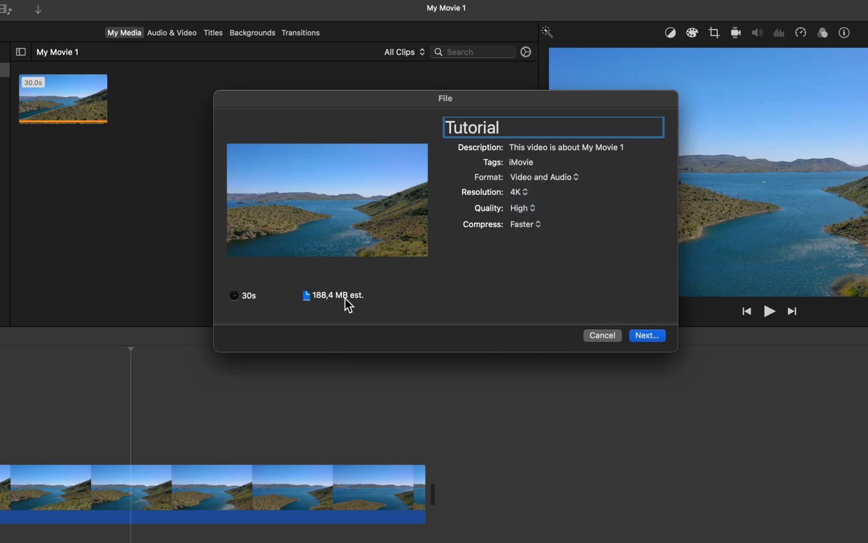
{"action": "mouse_move", "coordinate": [479, 253]}
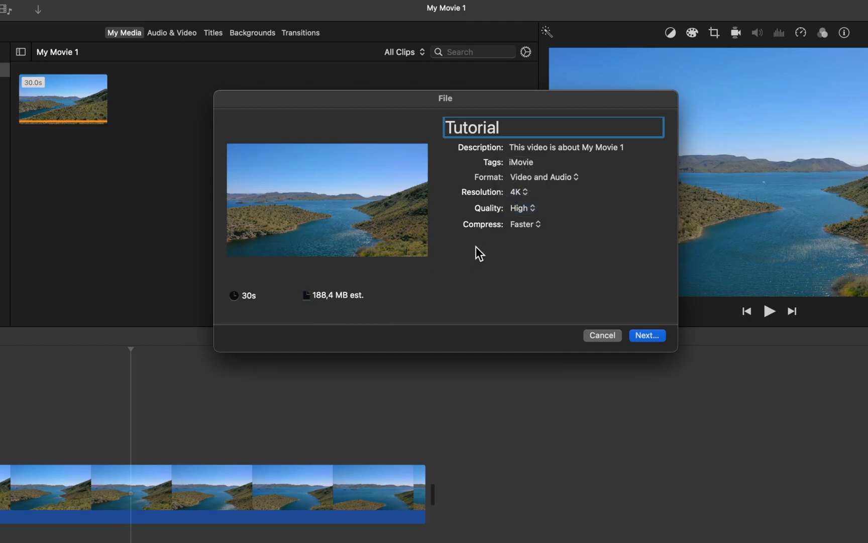
- Try Best (ProRes) quality at 2.21 GB, then return quality to High at 188.4 MB
{"action": "left_click", "coordinate": [521, 208]}
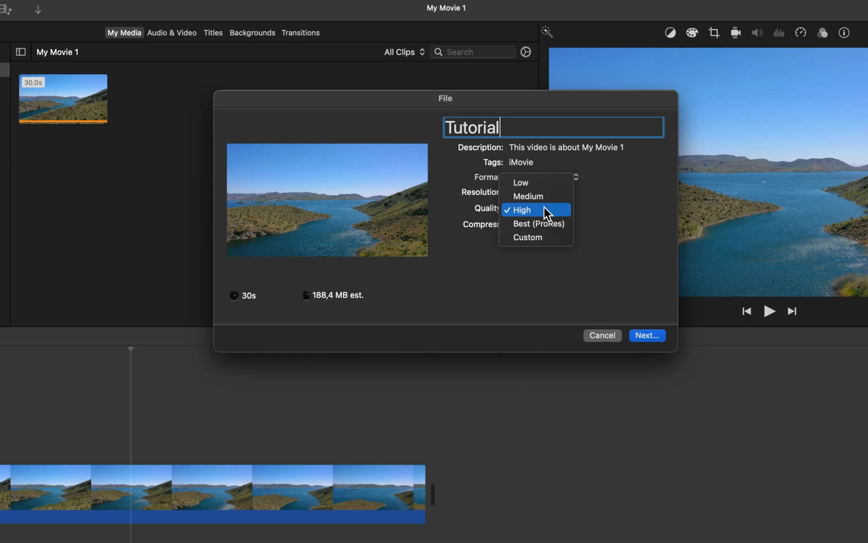
{"action": "mouse_move", "coordinate": [527, 196]}
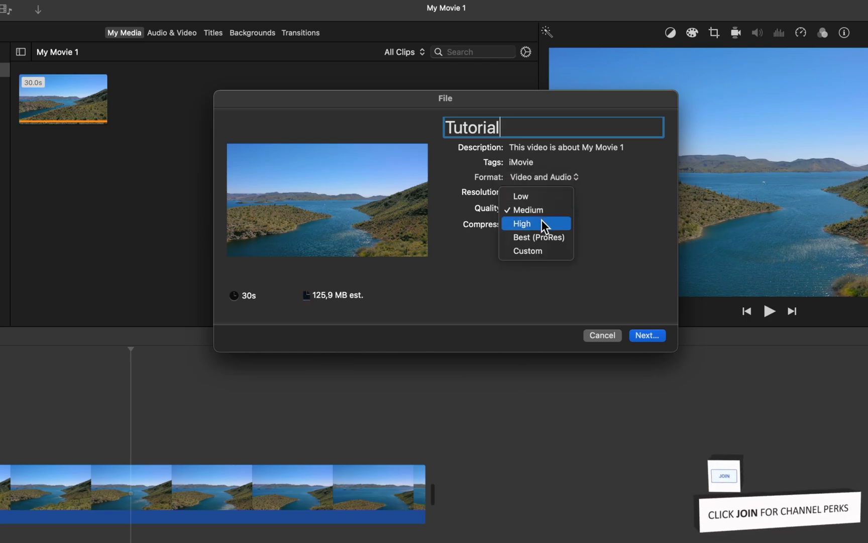
{"action": "left_click", "coordinate": [521, 224]}
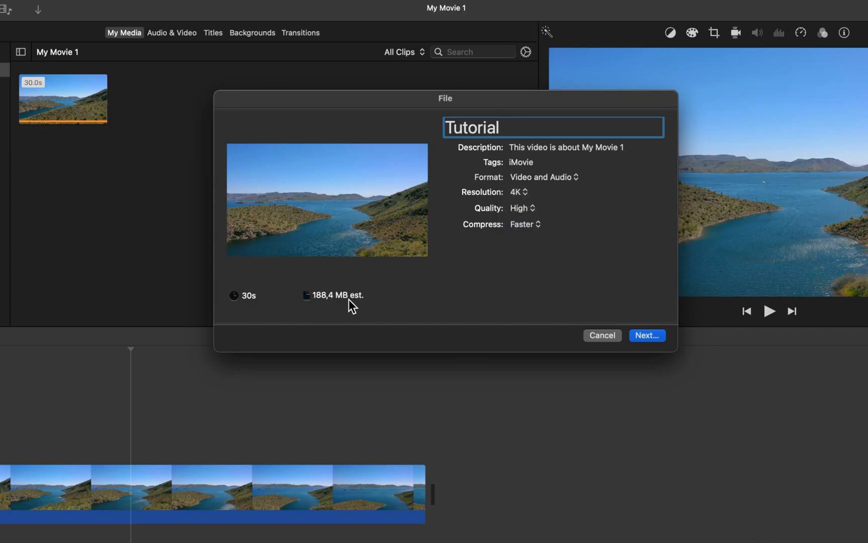
{"action": "left_click", "coordinate": [520, 208]}
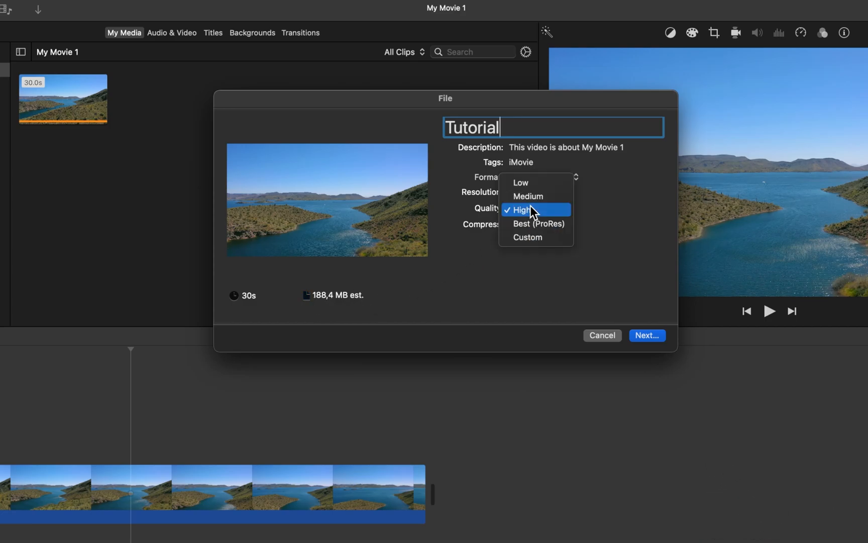
{"action": "mouse_move", "coordinate": [553, 225]}
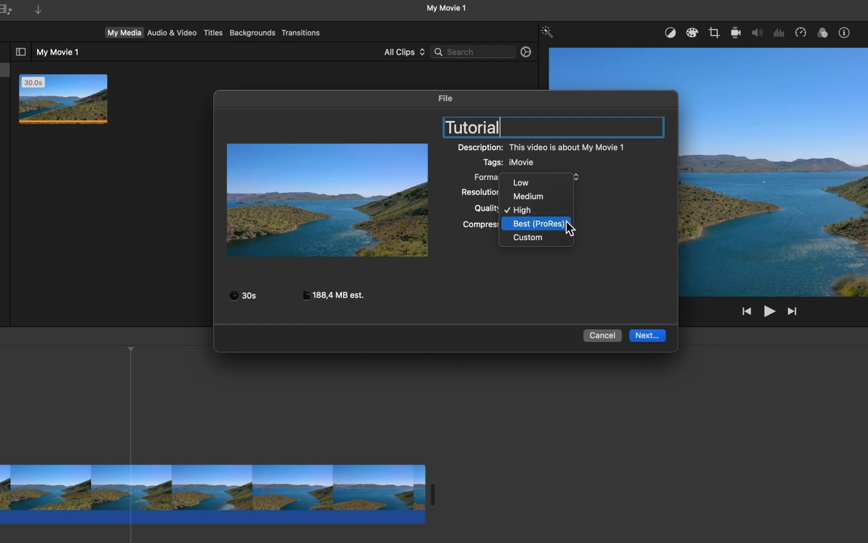
{"action": "left_click", "coordinate": [537, 224]}
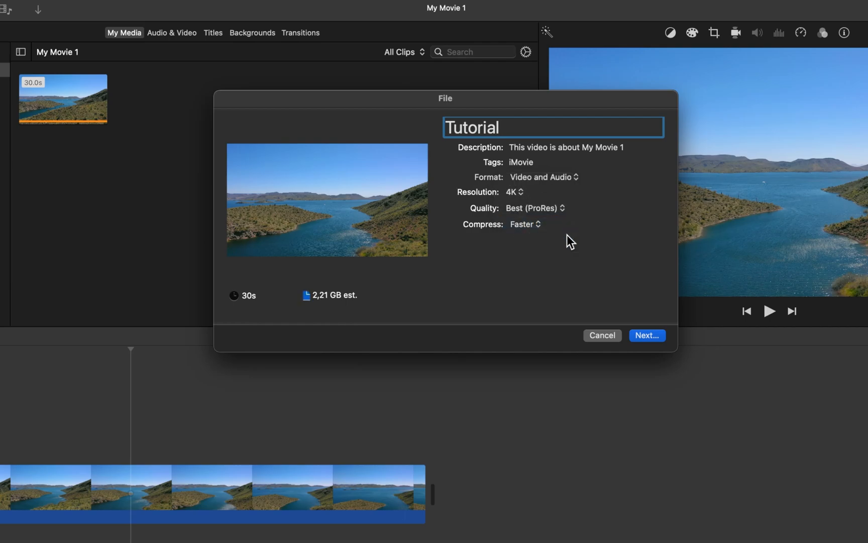
{"action": "mouse_move", "coordinate": [321, 308]}
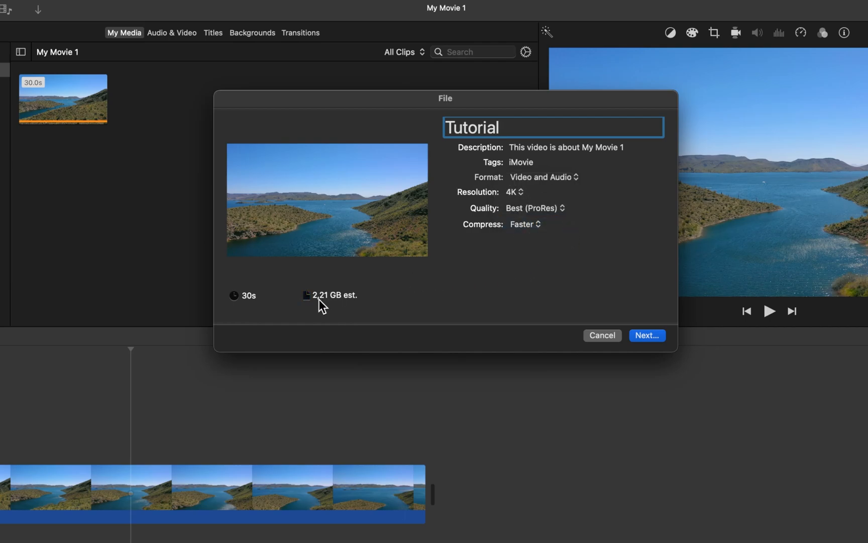
{"action": "mouse_move", "coordinate": [324, 301]}
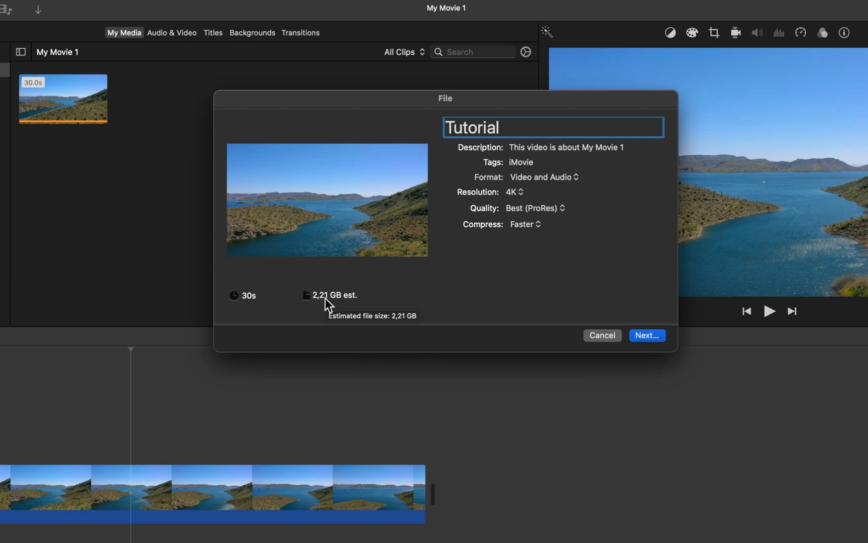
{"action": "left_click", "coordinate": [533, 208]}
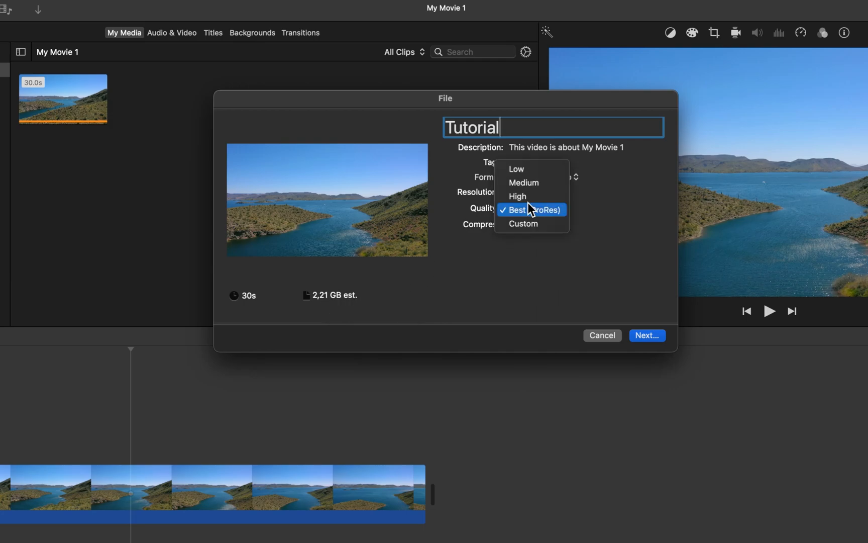
{"action": "left_click", "coordinate": [518, 196]}
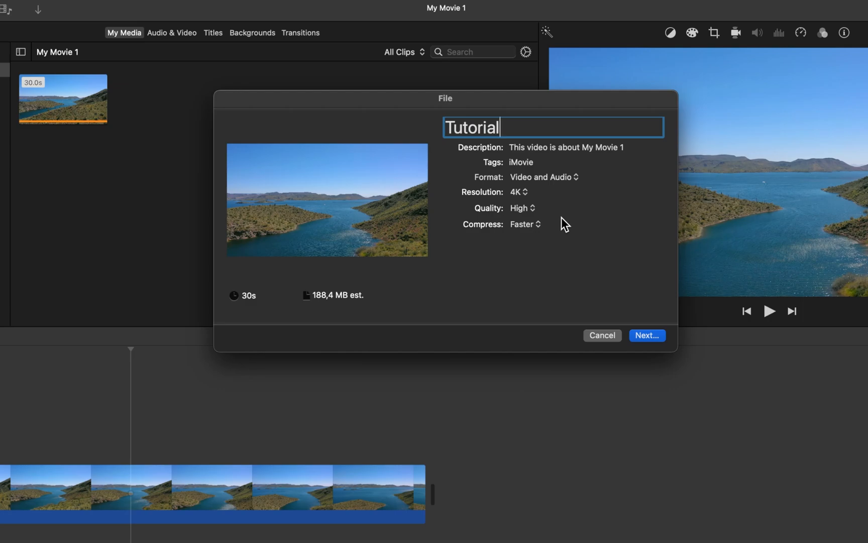
{"action": "left_click", "coordinate": [521, 208]}
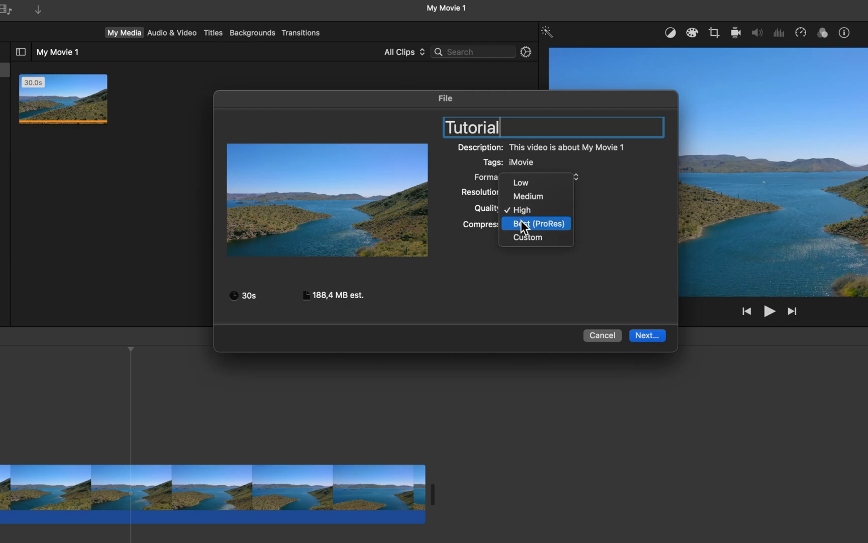
- Try Custom bitrates from about 8 to 67 Mbps, then set quality back to High
{"action": "left_click", "coordinate": [528, 236]}
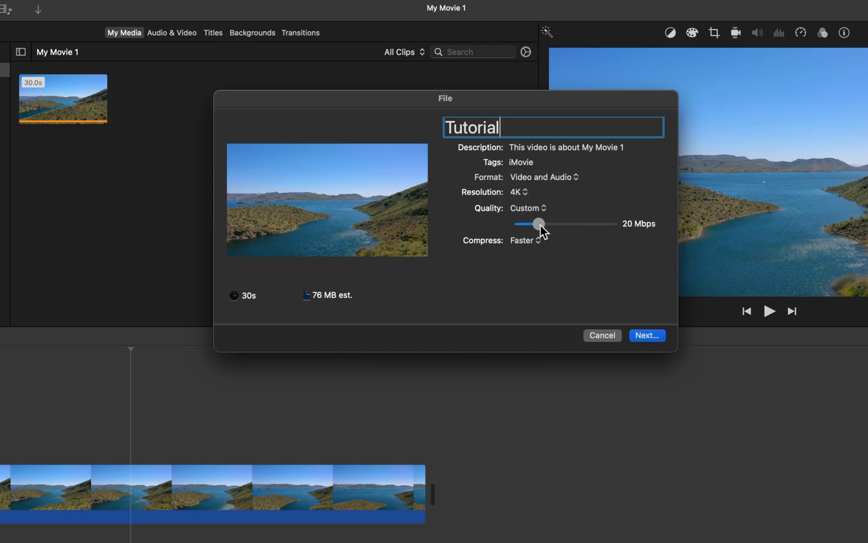
{"action": "left_click_drag", "start_coordinate": [540, 224], "coordinate": [579, 224]}
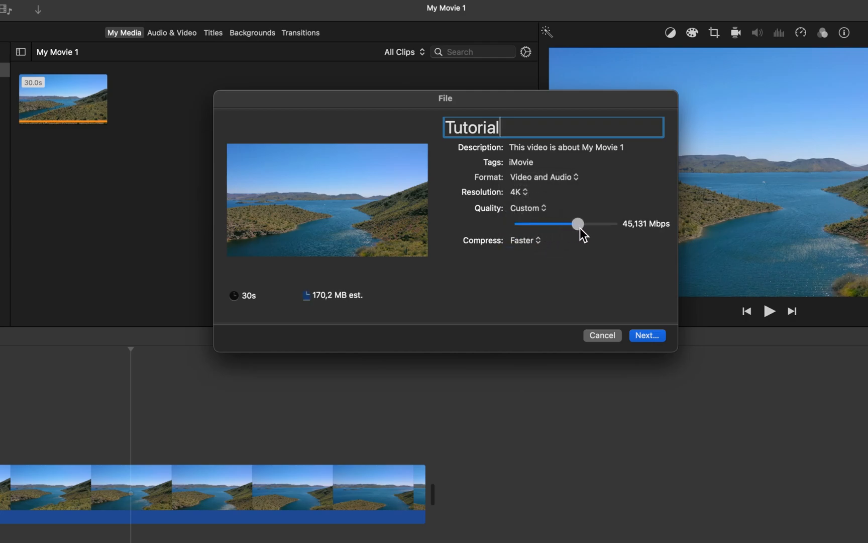
{"action": "left_click_drag", "start_coordinate": [578, 225], "coordinate": [605, 224]}
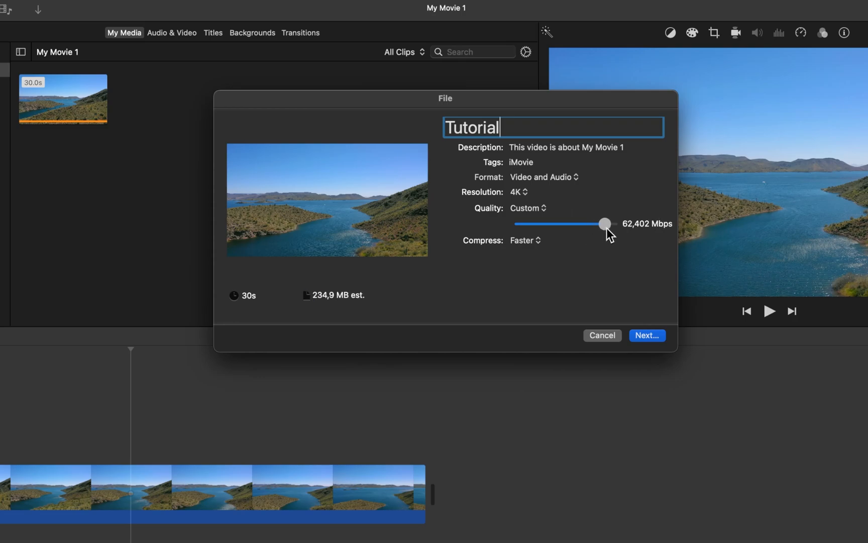
{"action": "left_click_drag", "start_coordinate": [604, 224], "coordinate": [611, 224]}
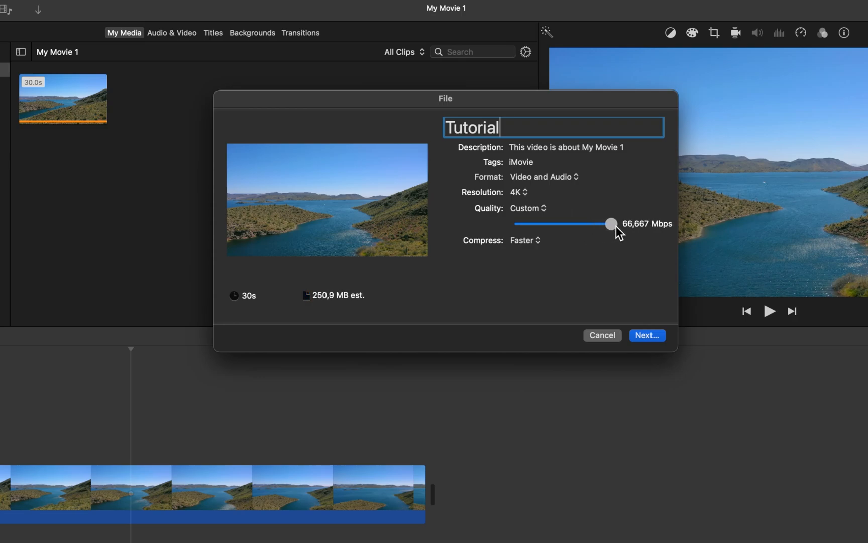
{"action": "left_click_drag", "start_coordinate": [611, 224], "coordinate": [518, 224]}
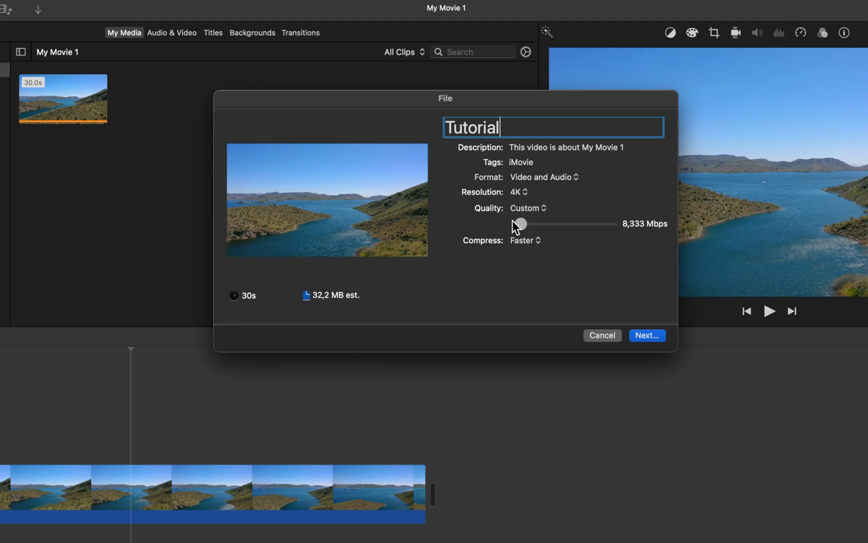
{"action": "left_click_drag", "start_coordinate": [520, 224], "coordinate": [560, 223]}
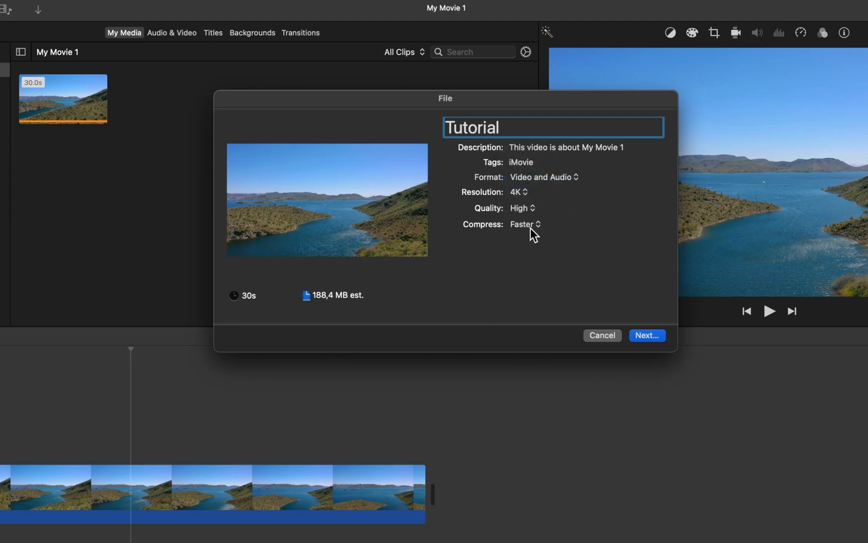
- Try Better Quality compression, then set compression back to Faster
{"action": "left_click", "coordinate": [522, 224]}
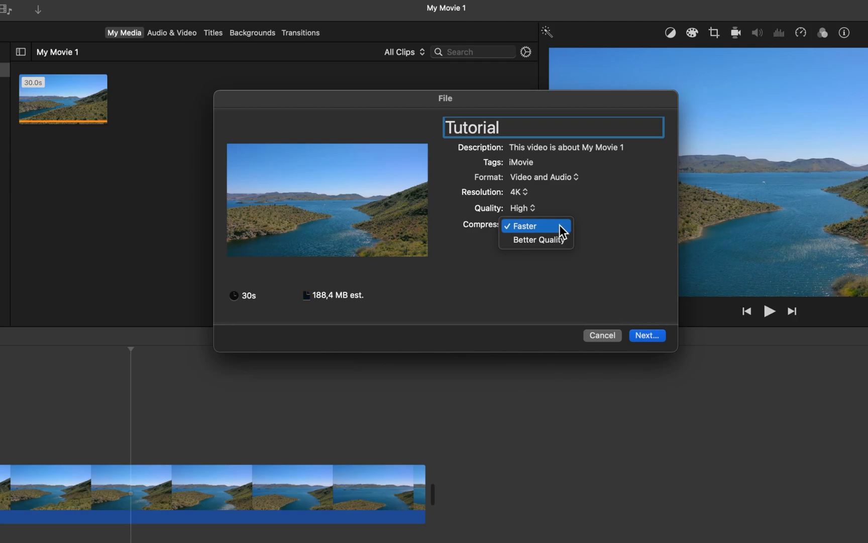
{"action": "left_click", "coordinate": [539, 240]}
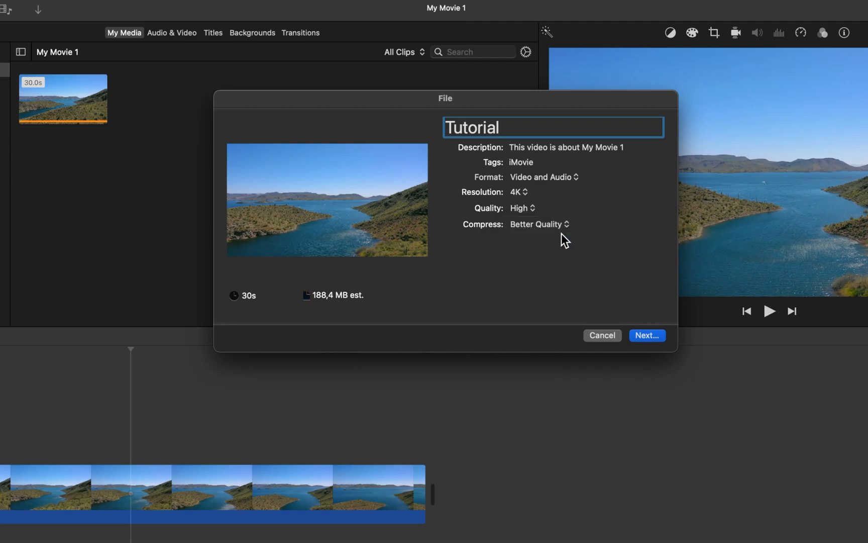
{"action": "left_click", "coordinate": [538, 225]}
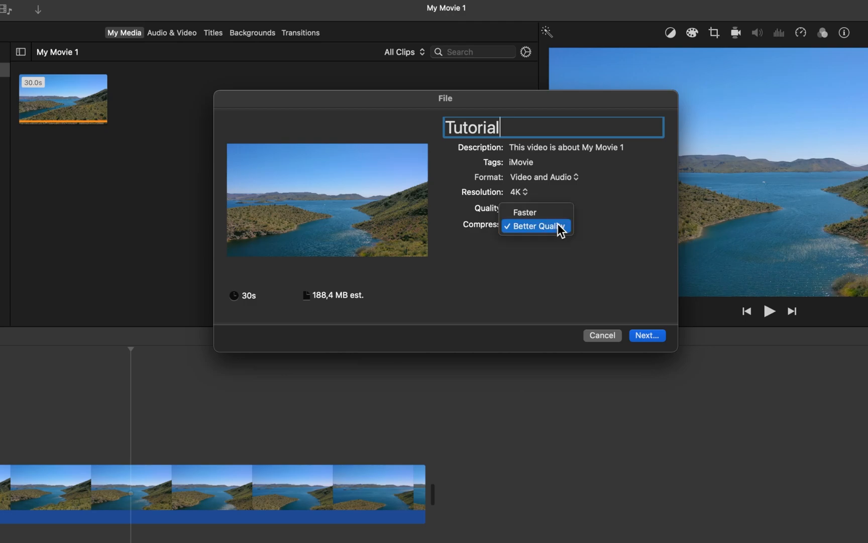
{"action": "left_click", "coordinate": [524, 212]}
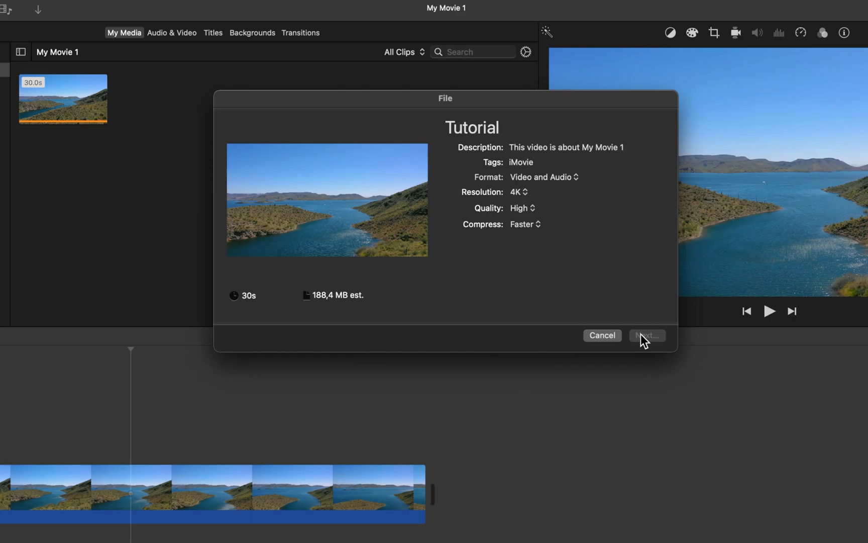
- Dismiss the share dialog and hide the iMovie window, leaving the desktop
{"action": "left_click", "coordinate": [647, 334]}
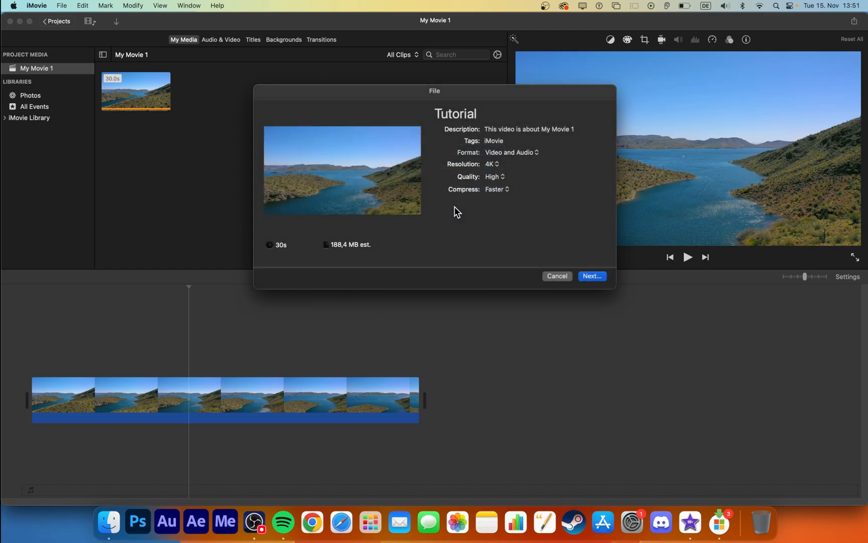
{"action": "left_click", "coordinate": [556, 276]}
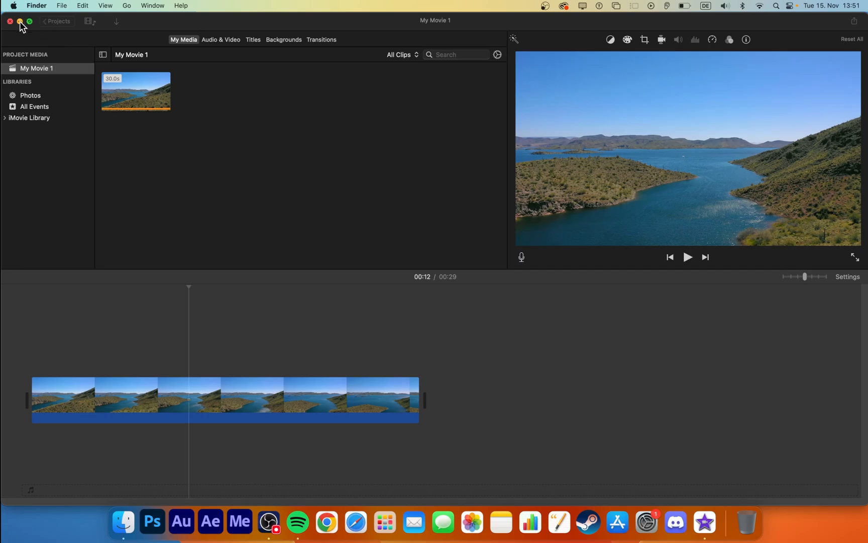
{"action": "left_click", "coordinate": [10, 22]}
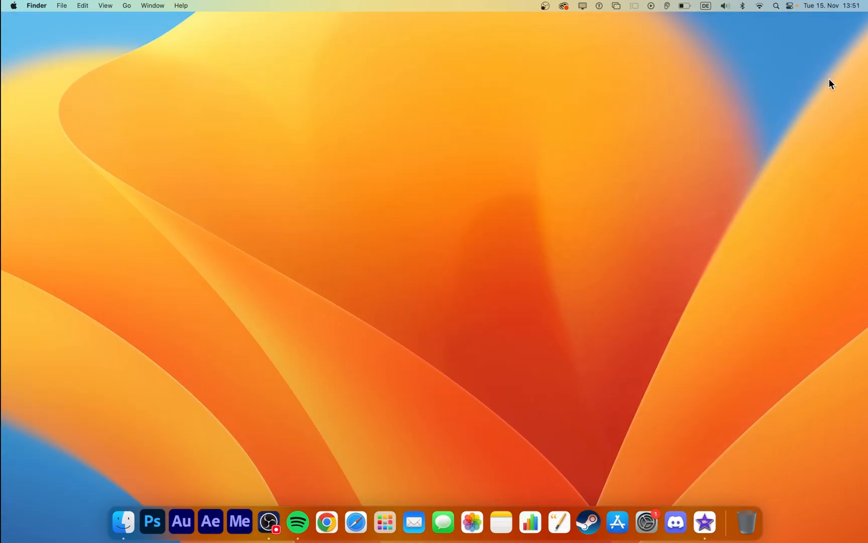